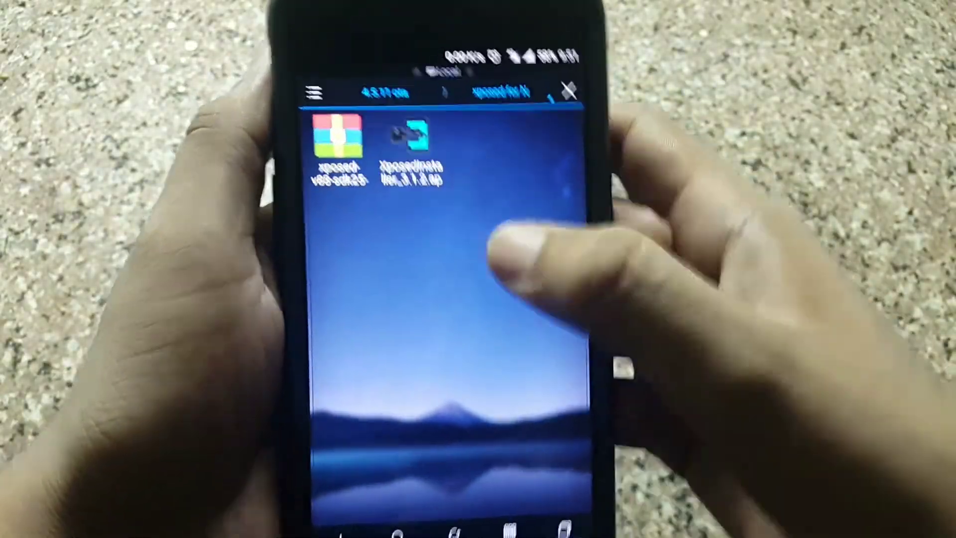
- Install XposedInstaller_3.1.2.apk from ES File Explorer and finish the installer
{"action": "left_click", "coordinate": [409, 141]}
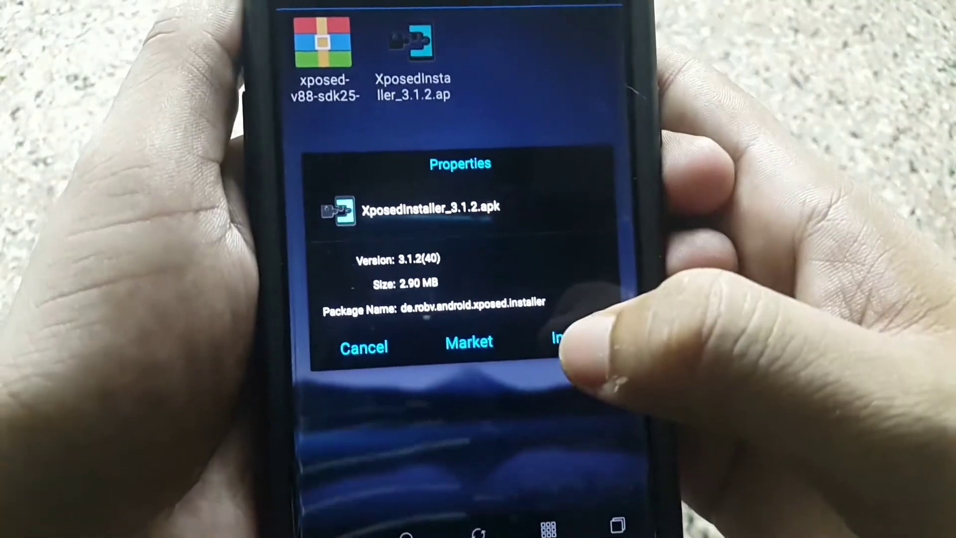
{"action": "left_click", "coordinate": [559, 338]}
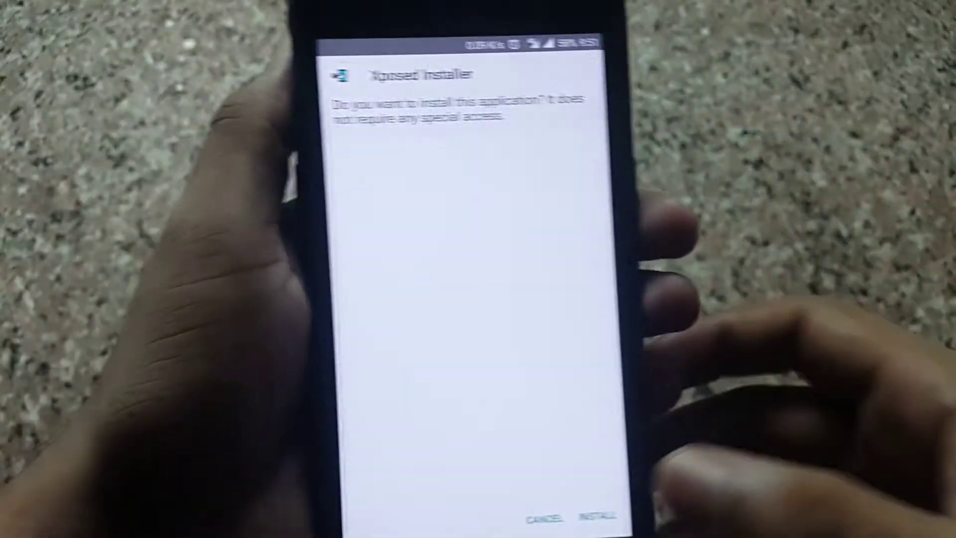
{"action": "left_click", "coordinate": [601, 517]}
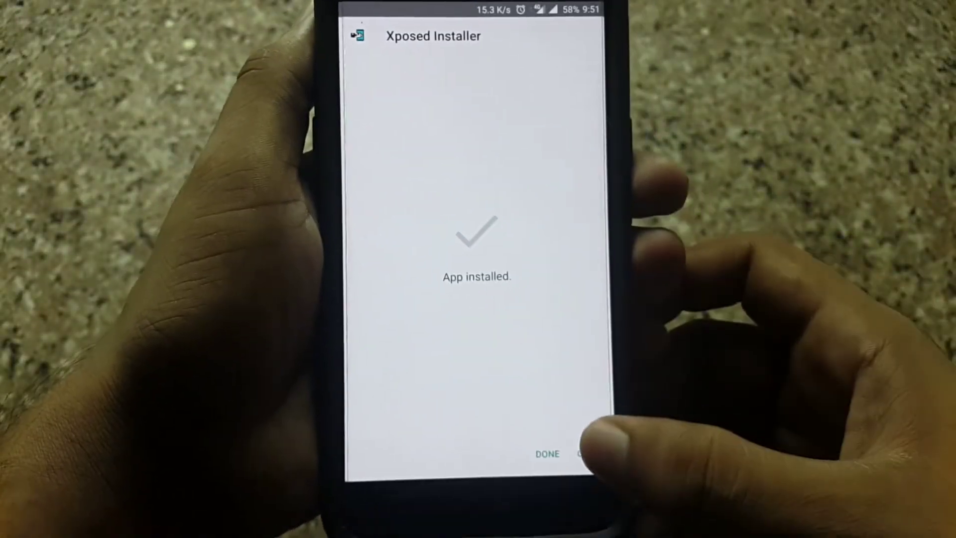
{"action": "left_click", "coordinate": [547, 454]}
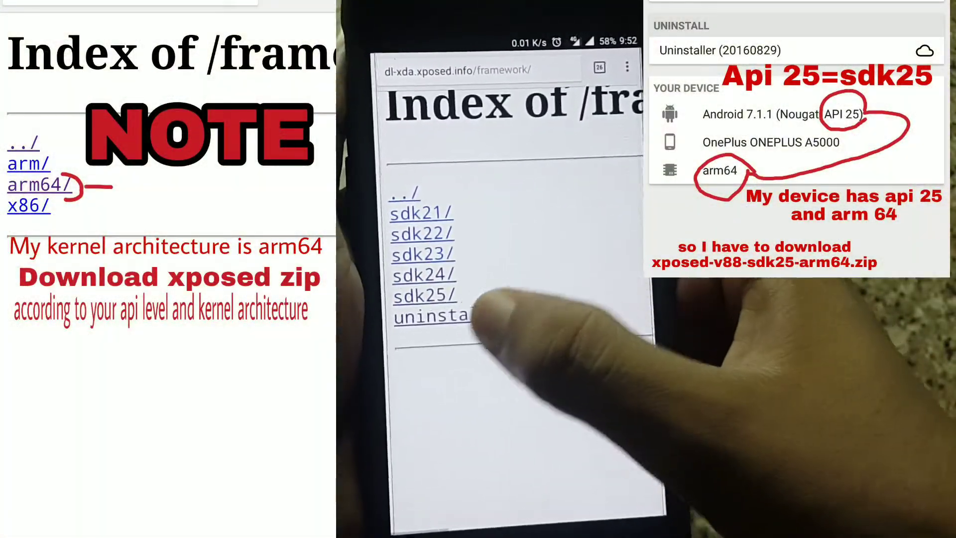
- Browse the Xposed framework index into the sdk25 / arm64 download folder
{"action": "left_click", "coordinate": [424, 296]}
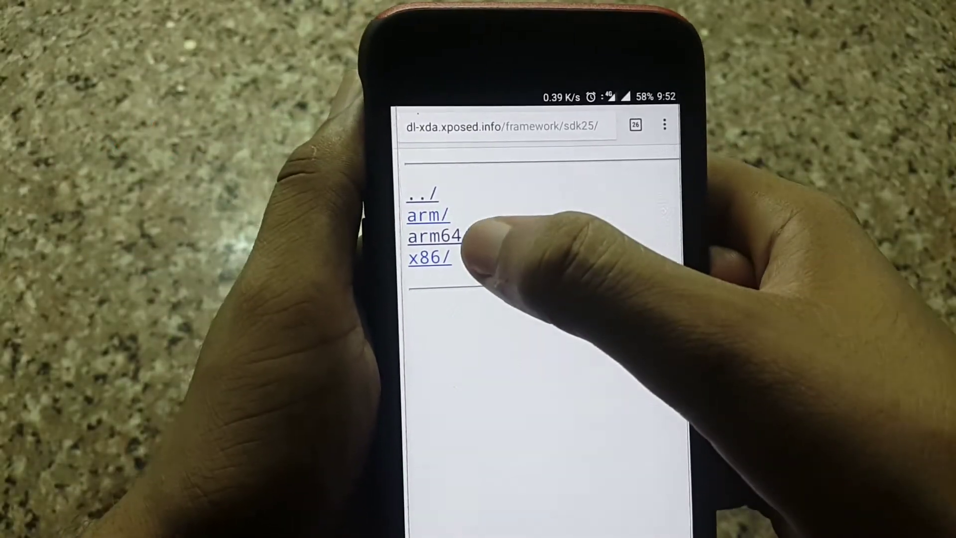
{"action": "left_click", "coordinate": [434, 236]}
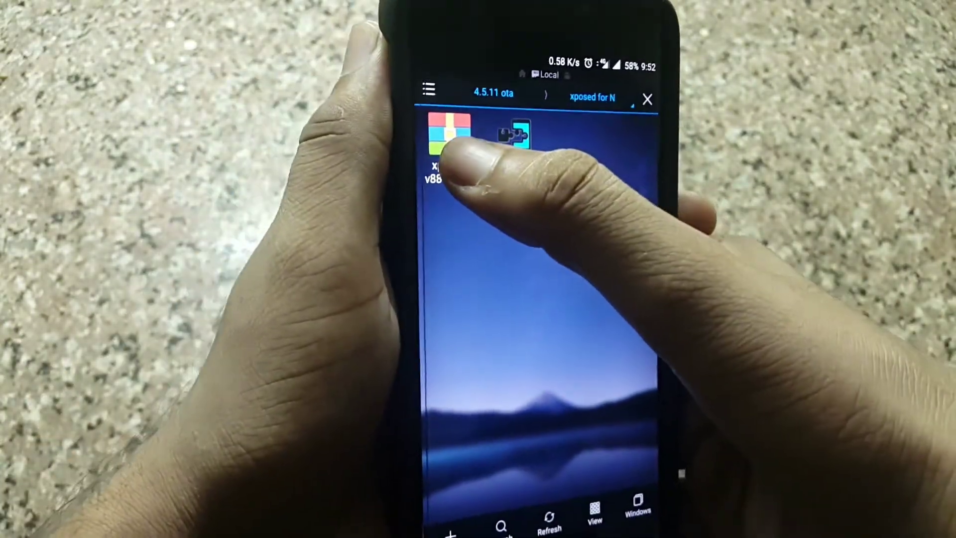
- Show the Properties of the downloaded xposed-v88-sdk25 zip
{"action": "left_click", "coordinate": [447, 134]}
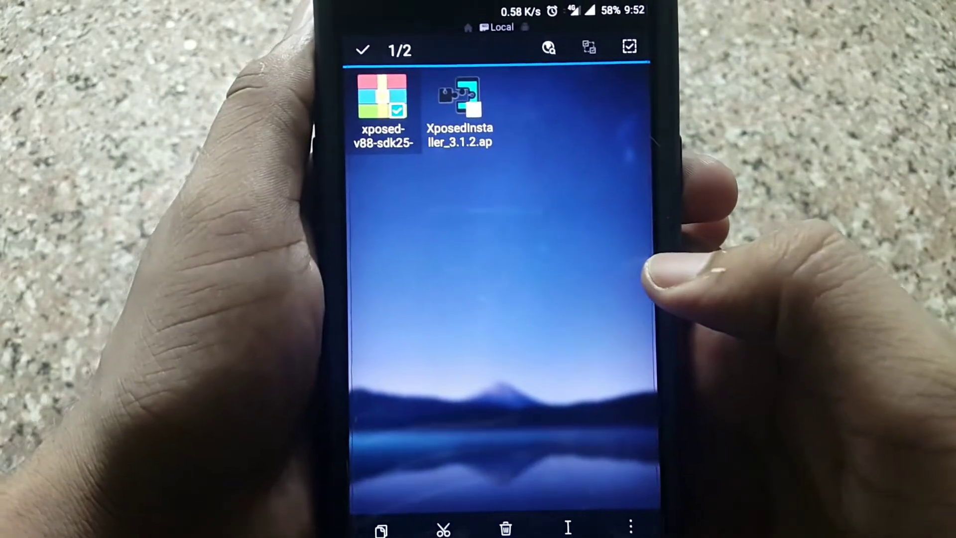
{"action": "left_click", "coordinate": [630, 526]}
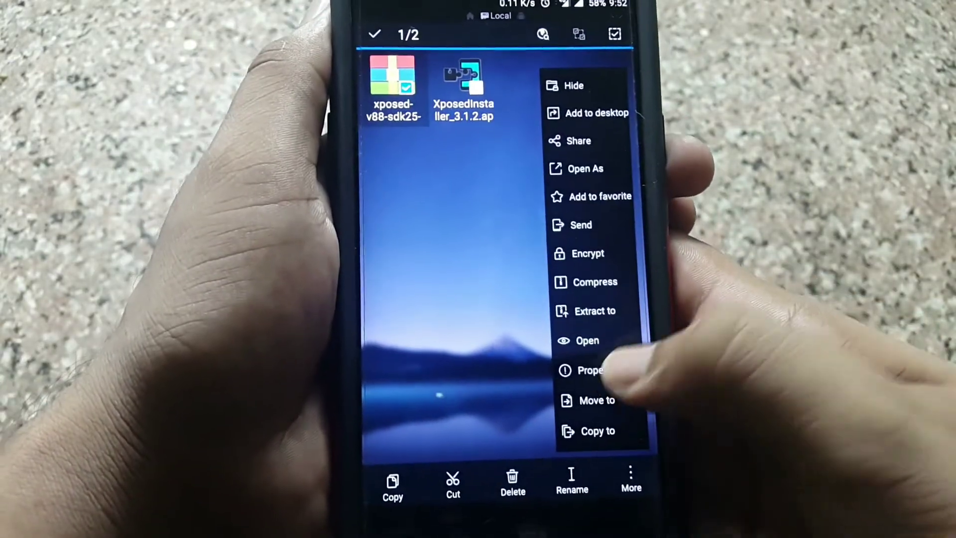
{"action": "left_click", "coordinate": [588, 370]}
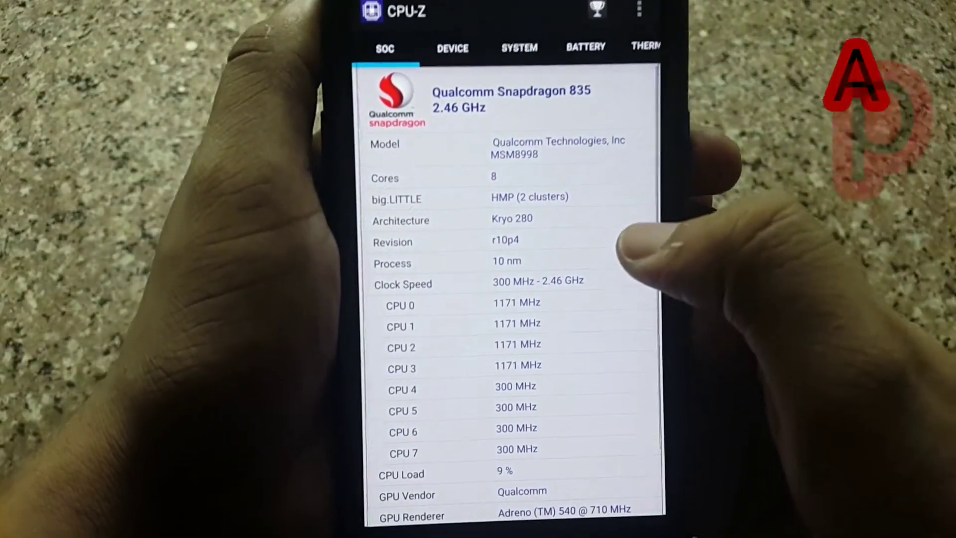
{"action": "left_click", "coordinate": [452, 48]}
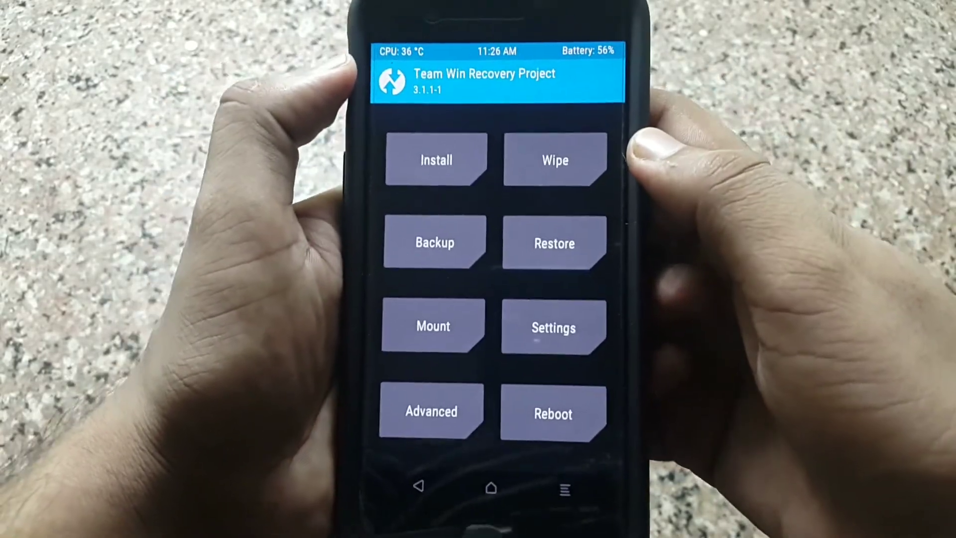
- Start a TWRP Install and go up from the current folder to the /sdcard root
{"action": "left_click", "coordinate": [435, 159]}
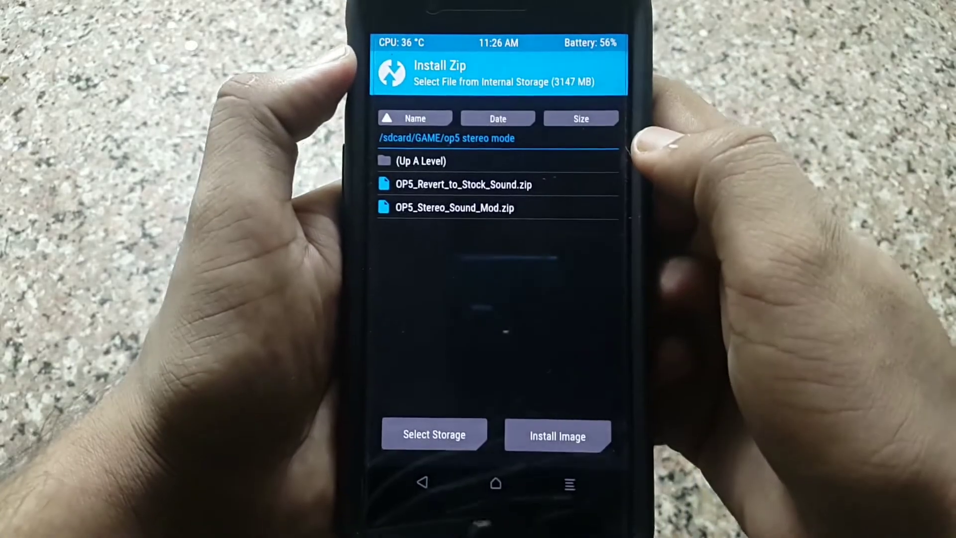
{"action": "left_click", "coordinate": [463, 184]}
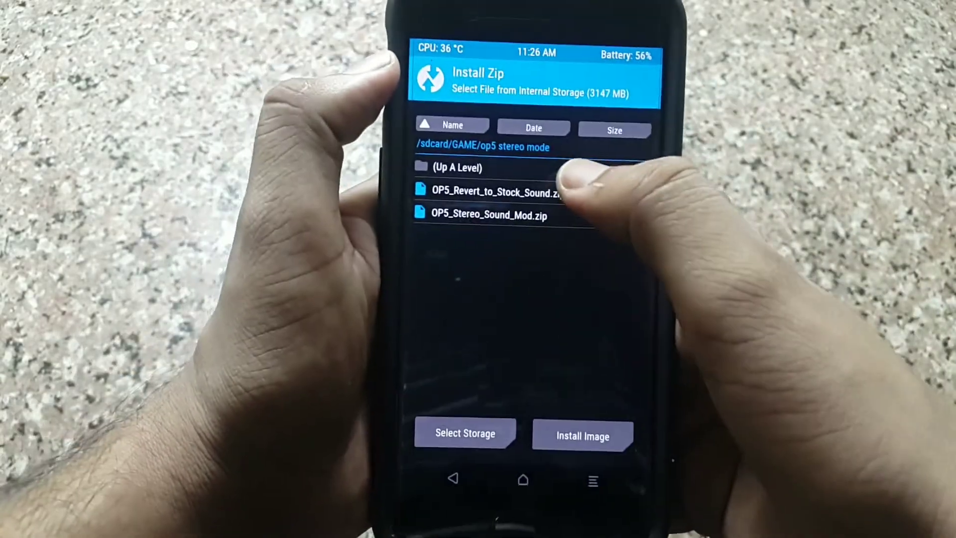
{"action": "left_click", "coordinate": [455, 167]}
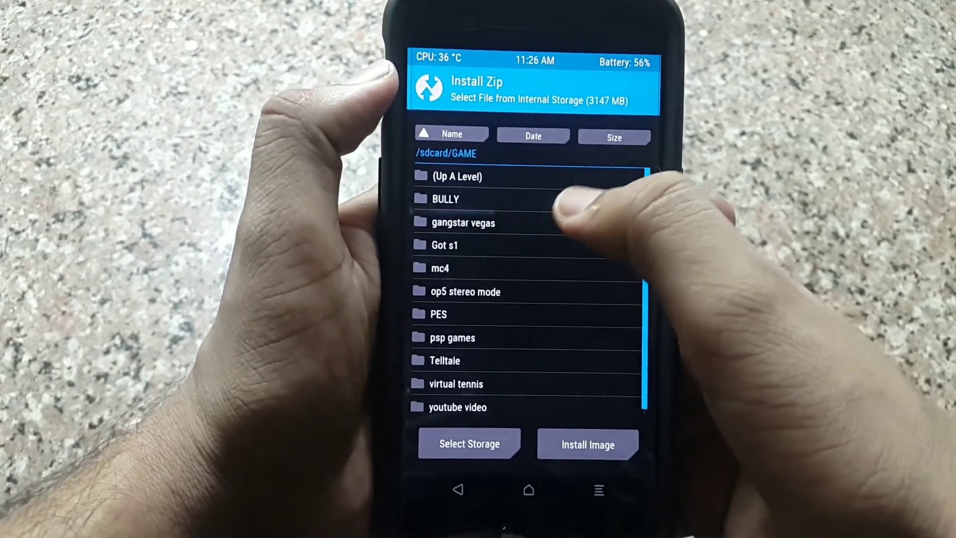
{"action": "left_click", "coordinate": [455, 175]}
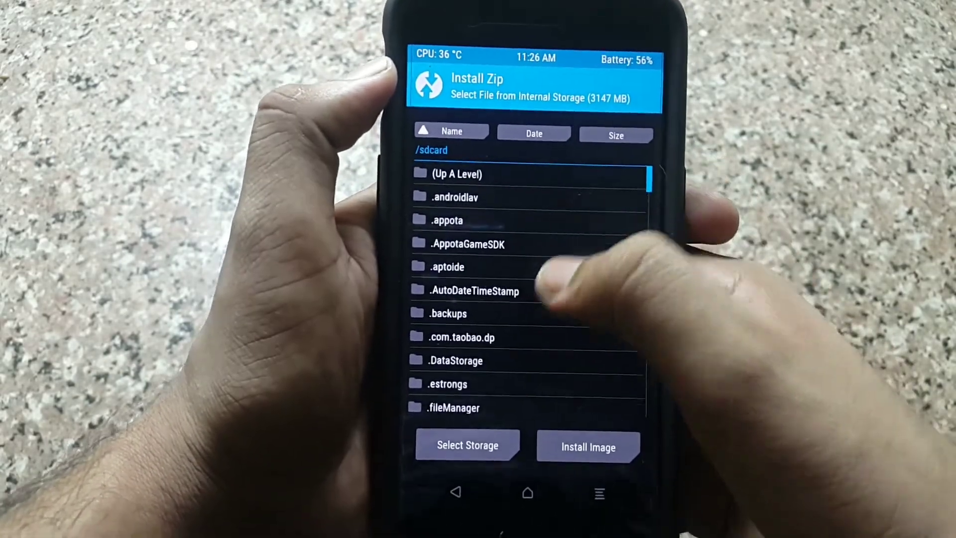
- Pick xposed-v88-sdk25-arm64.zip inside 4.5.11 ota > xposed for N for flashing
{"action": "scroll", "scroll_direction": "down", "scroll_amount": 3}
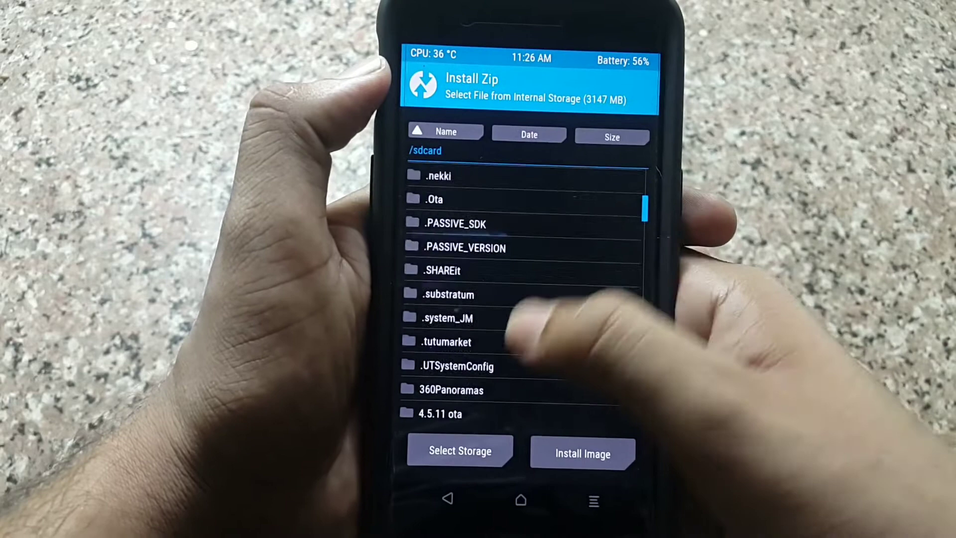
{"action": "left_click", "coordinate": [439, 413]}
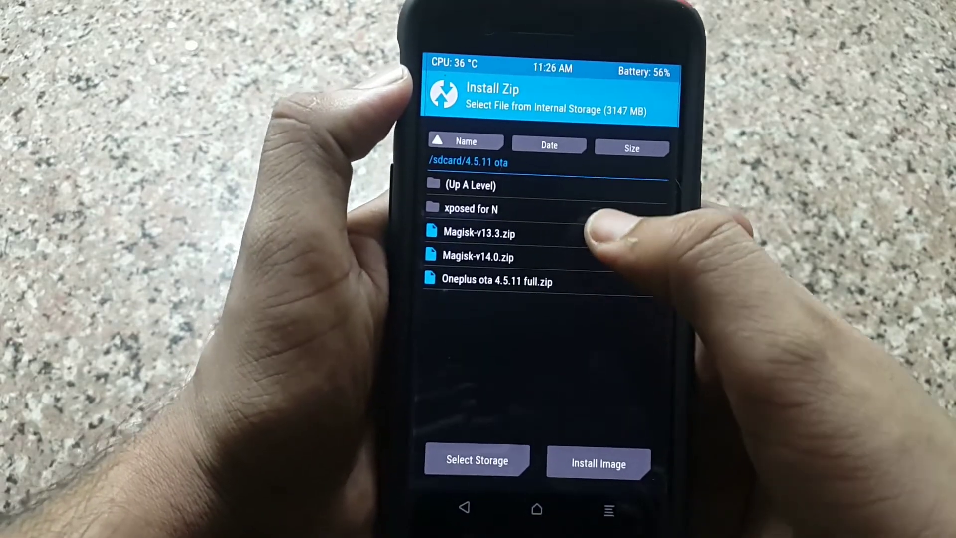
{"action": "left_click", "coordinate": [472, 209]}
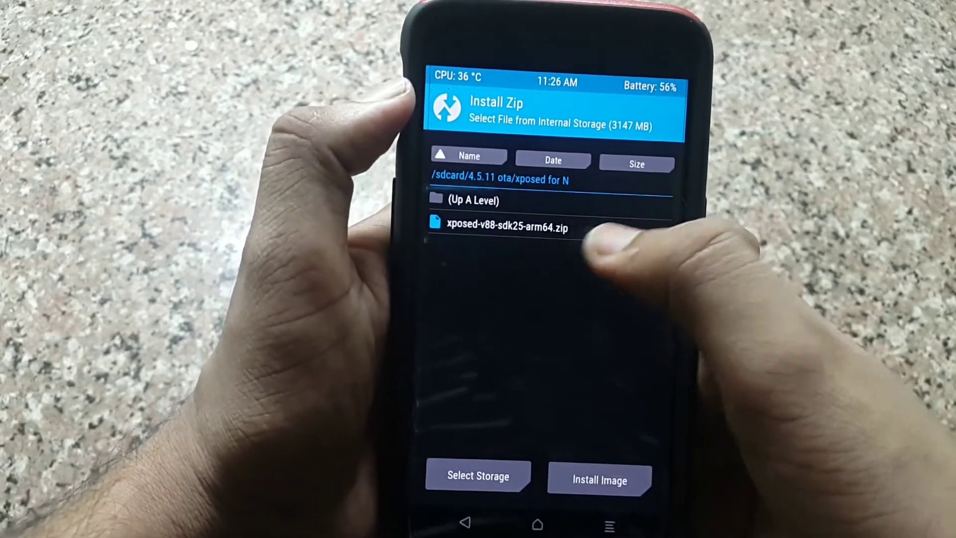
{"action": "left_click", "coordinate": [501, 228]}
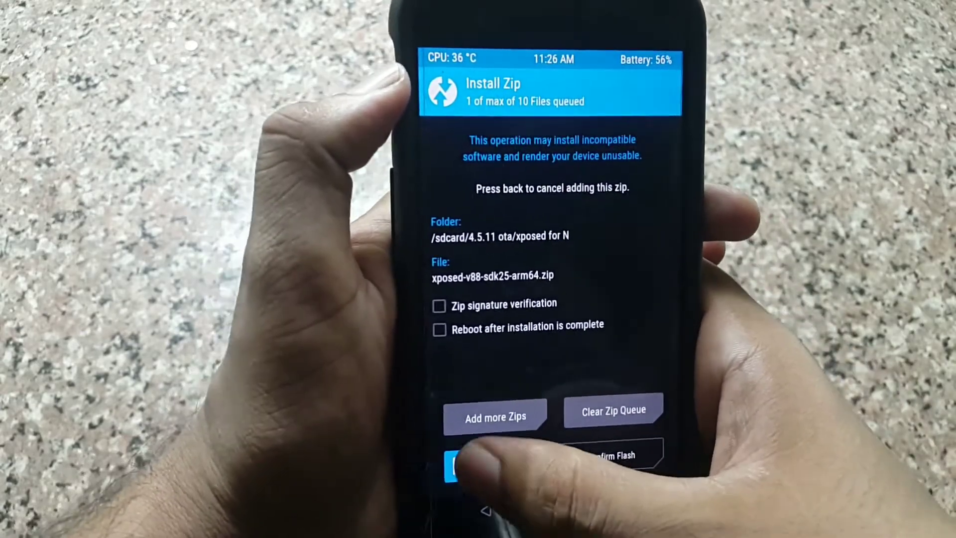
- Flash the Xposed v88 zip, wipe cache and Dalvik, and reboot into Android
{"action": "left_click", "coordinate": [463, 462]}
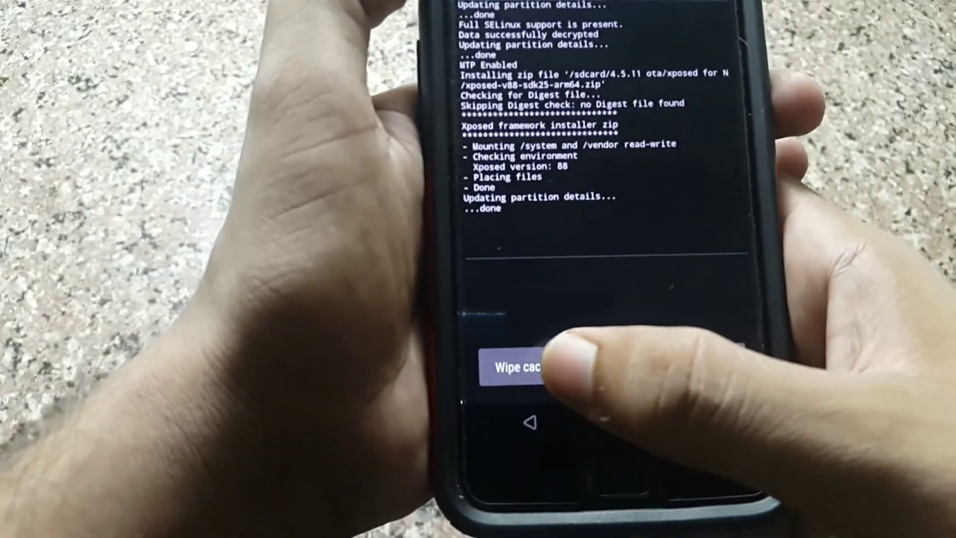
{"action": "left_click", "coordinate": [521, 371]}
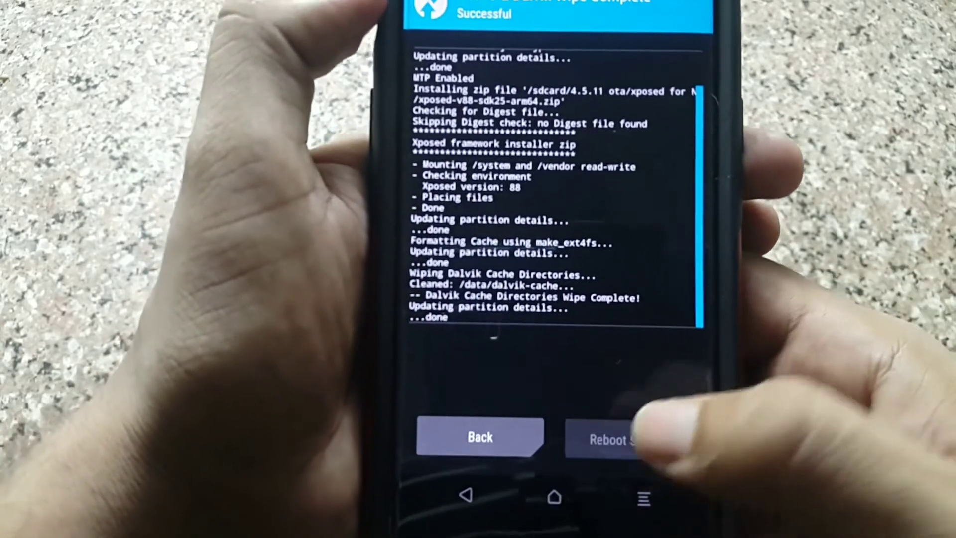
{"action": "left_click", "coordinate": [615, 438]}
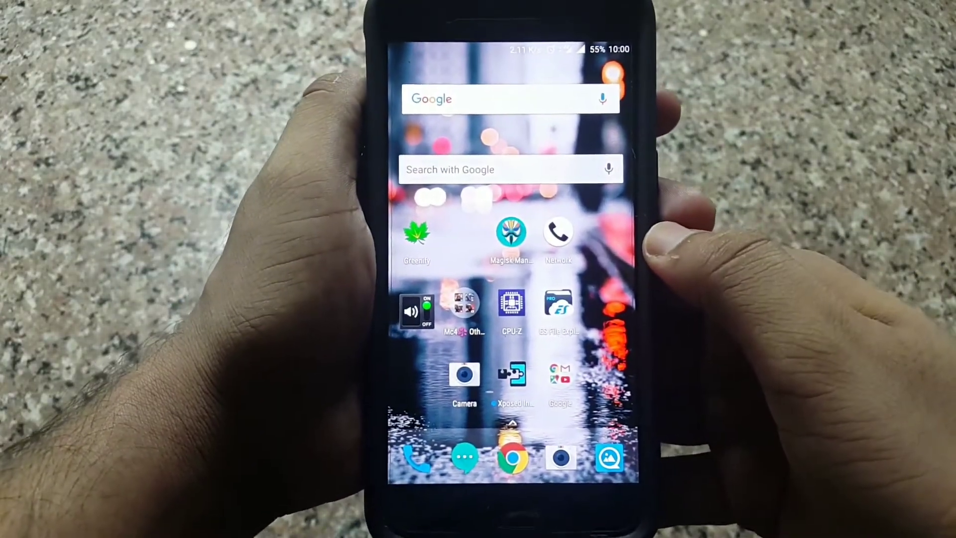
- Pull down the quick settings shade and launch the Settings app
{"action": "left_click", "coordinate": [512, 375]}
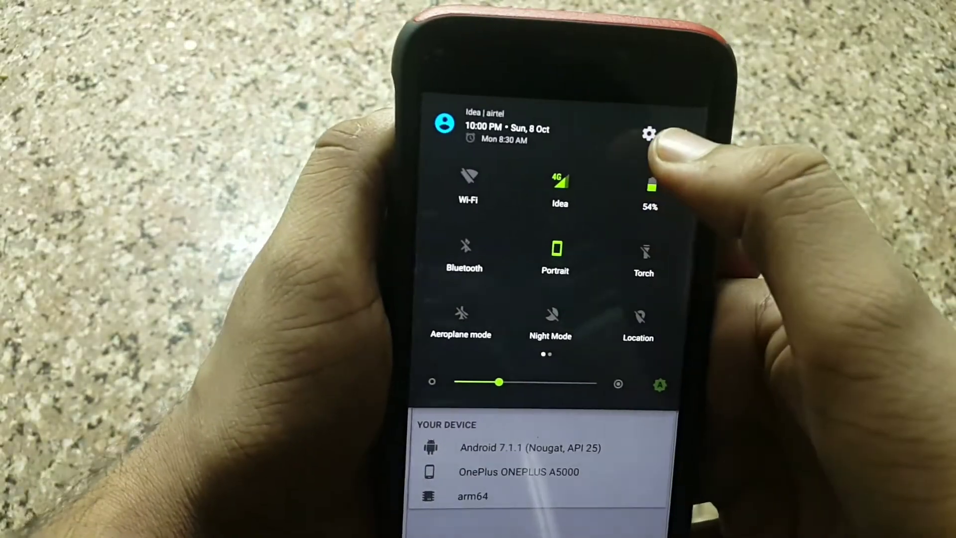
{"action": "left_click", "coordinate": [648, 133]}
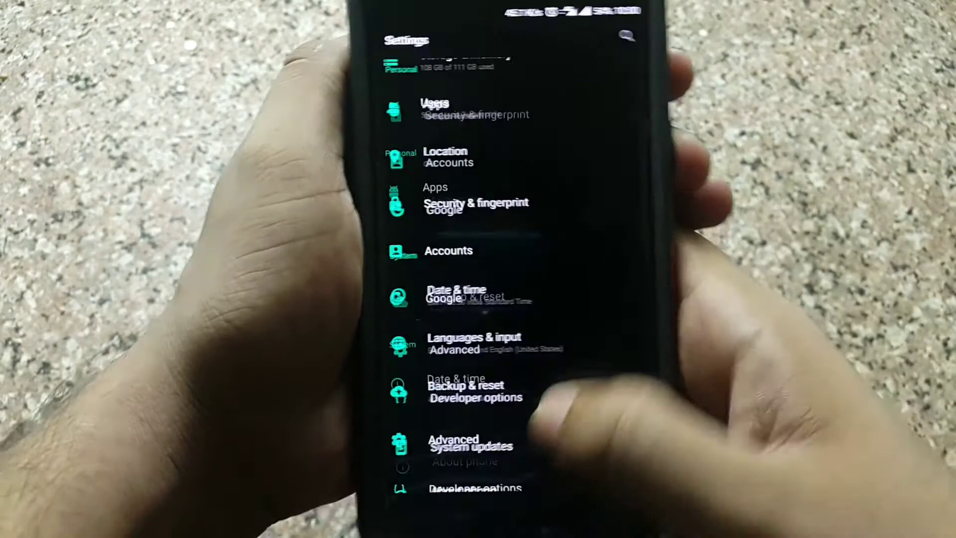